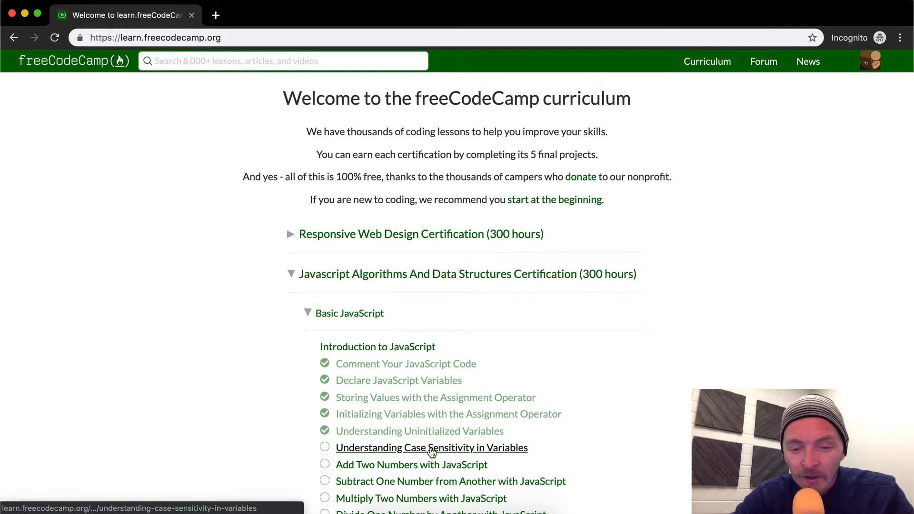
Open the 'Understanding Case Sensitivity in Variables' challenge from the Basic JavaScript curriculum.
left_click(431, 448)
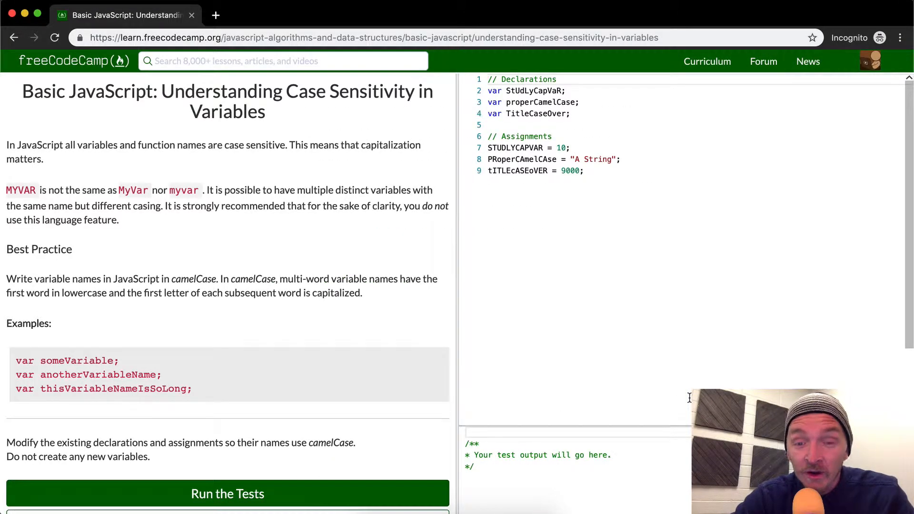
mouse_move(266, 186)
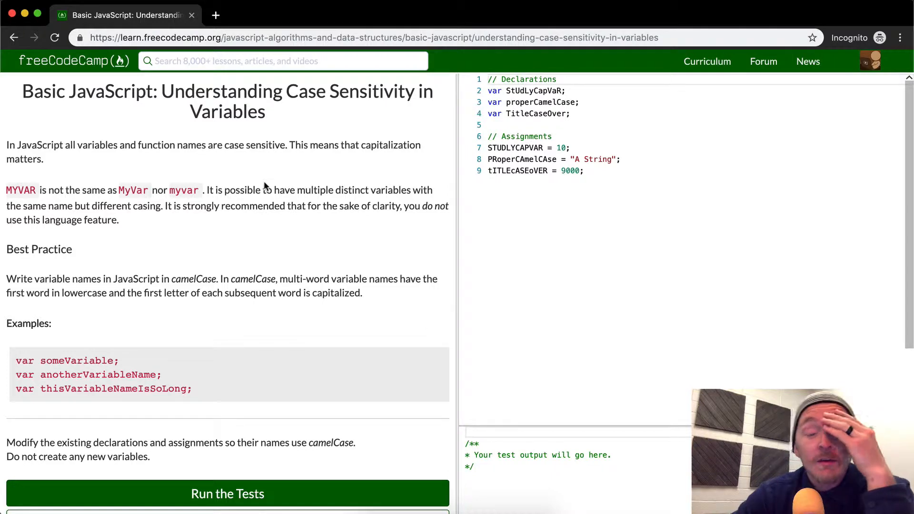
left_click(489, 79)
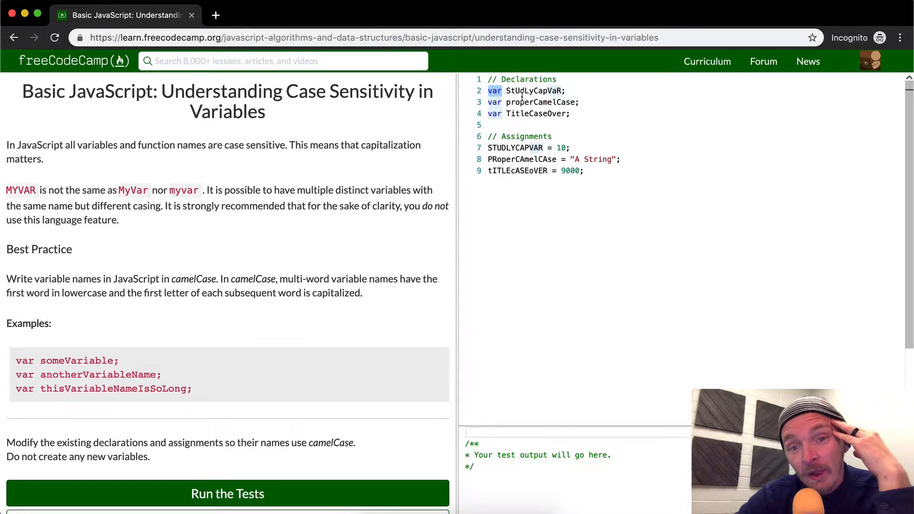
double_click(533, 90)
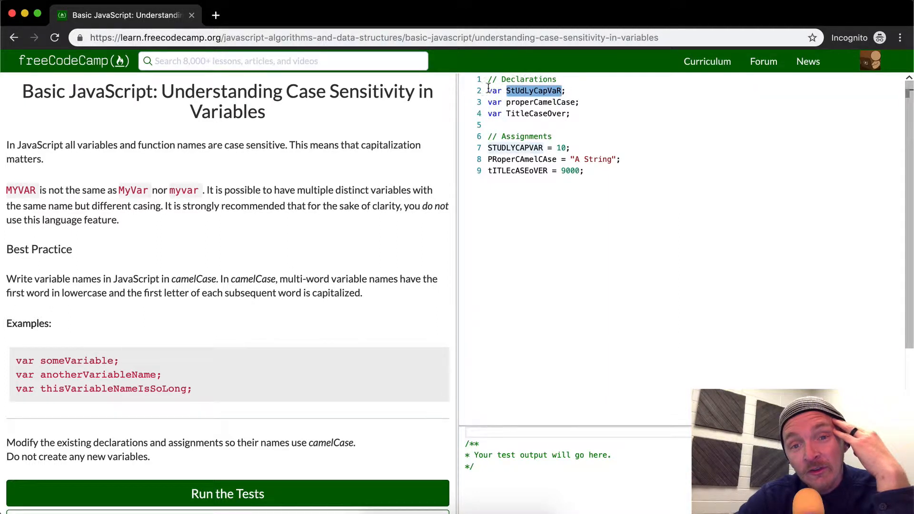
mouse_move(523, 144)
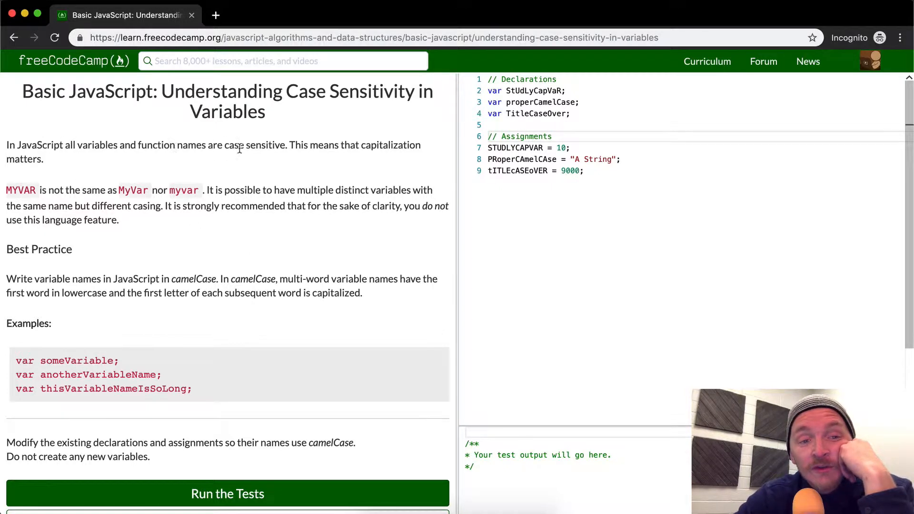
mouse_move(313, 148)
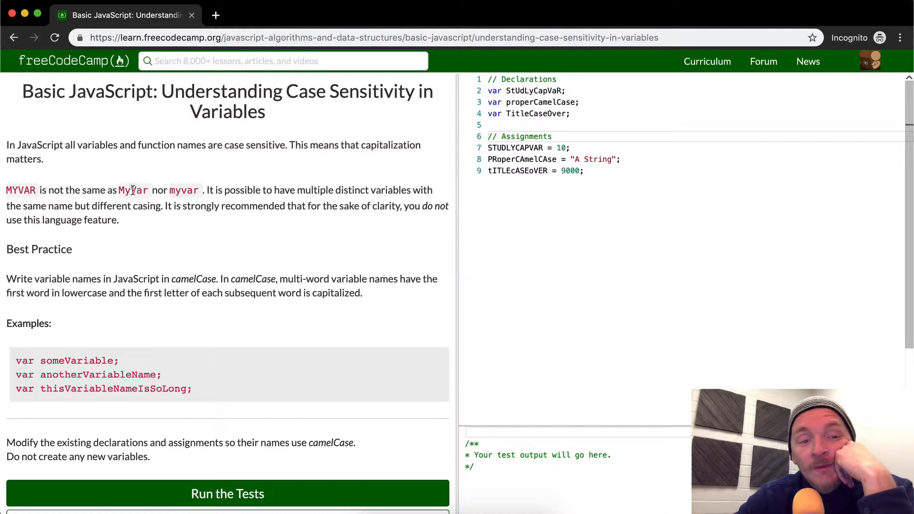
mouse_move(202, 193)
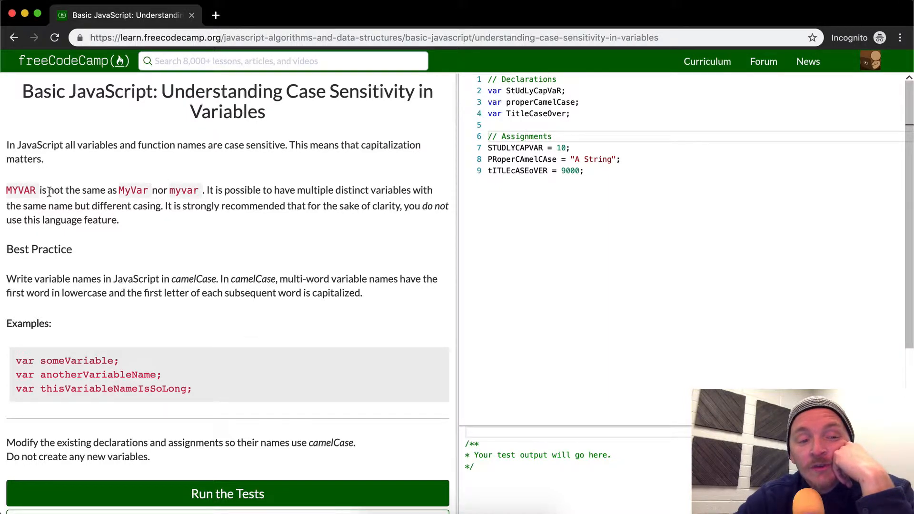
mouse_move(336, 185)
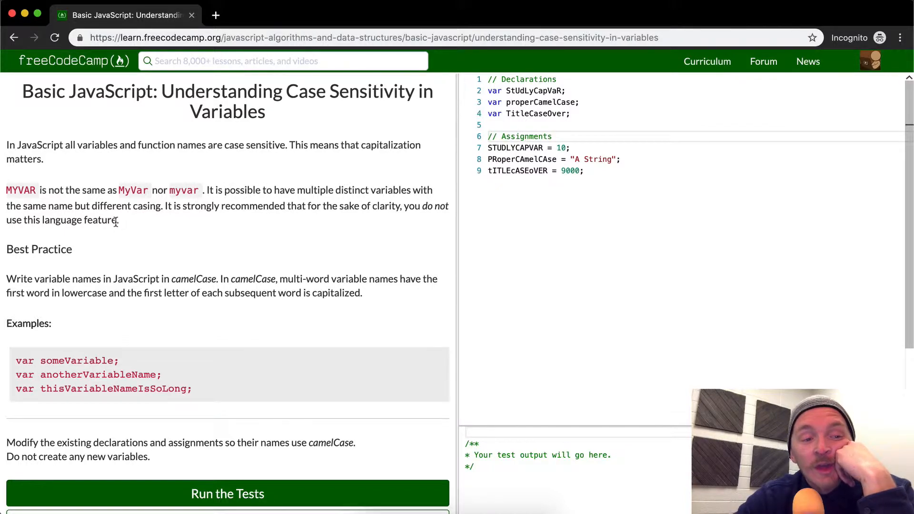
mouse_move(86, 212)
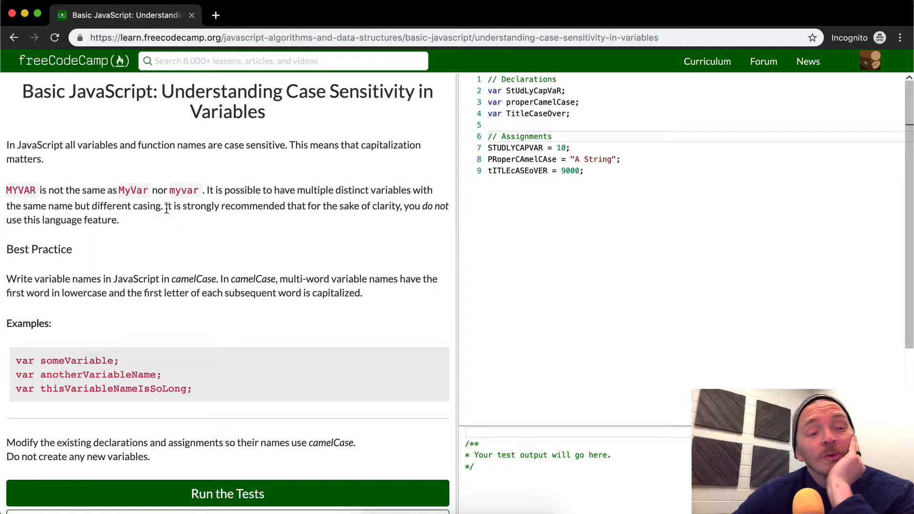
mouse_move(350, 222)
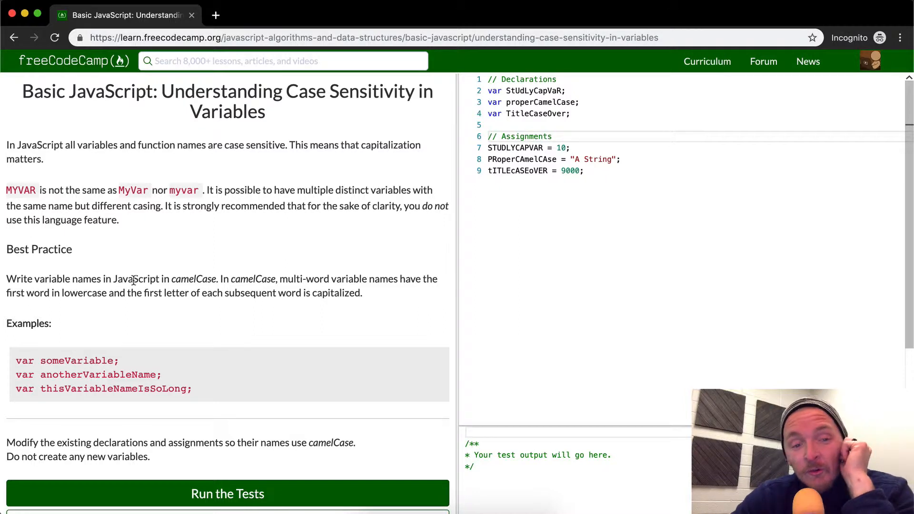
double_click(194, 278)
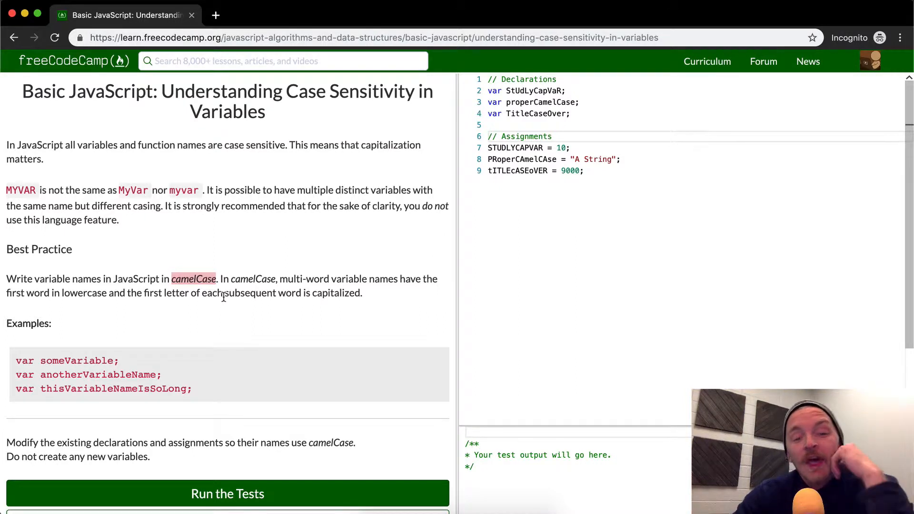
mouse_move(199, 356)
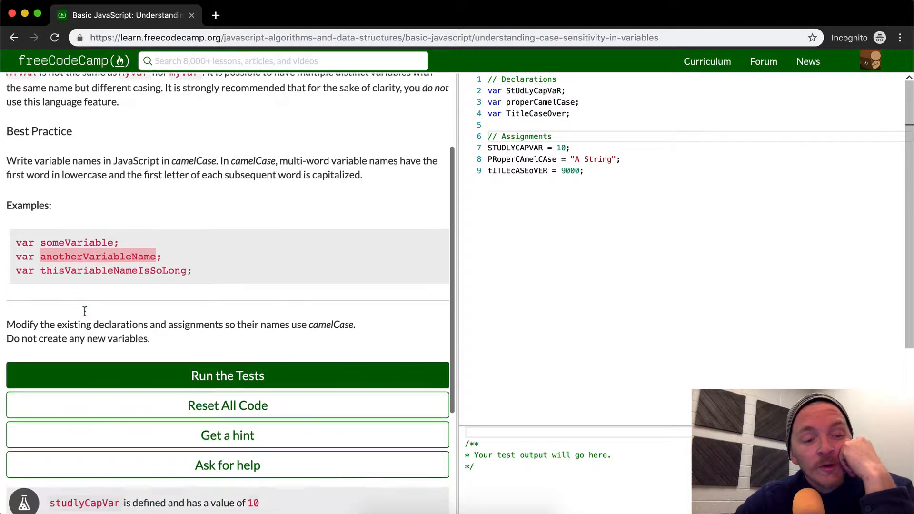
scroll("down", 3)
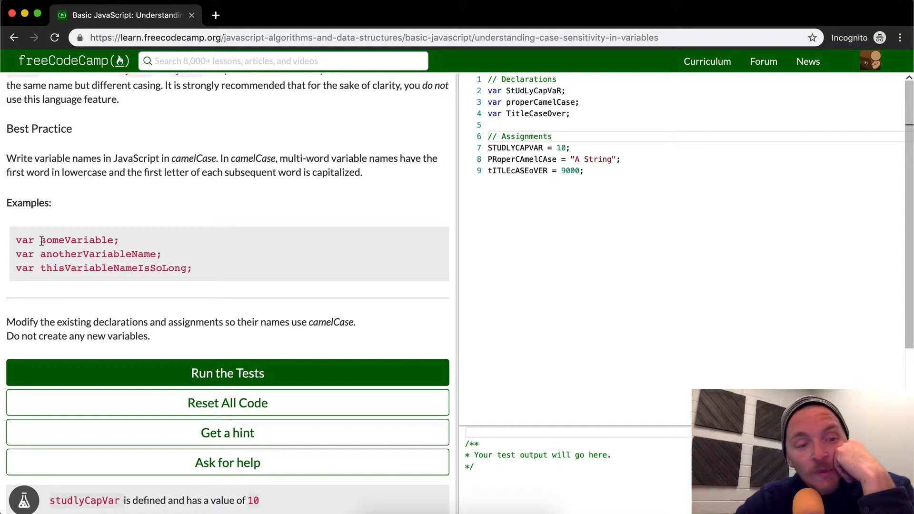
double_click(50, 240)
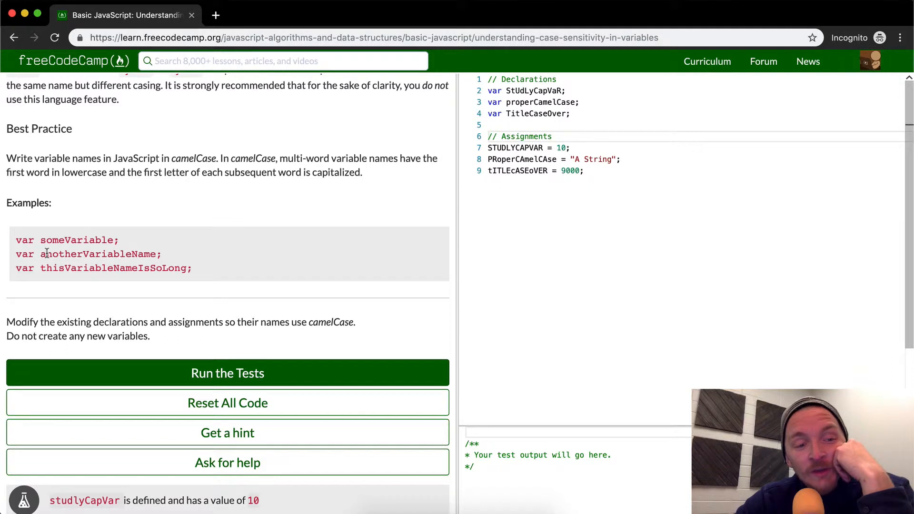
mouse_move(94, 251)
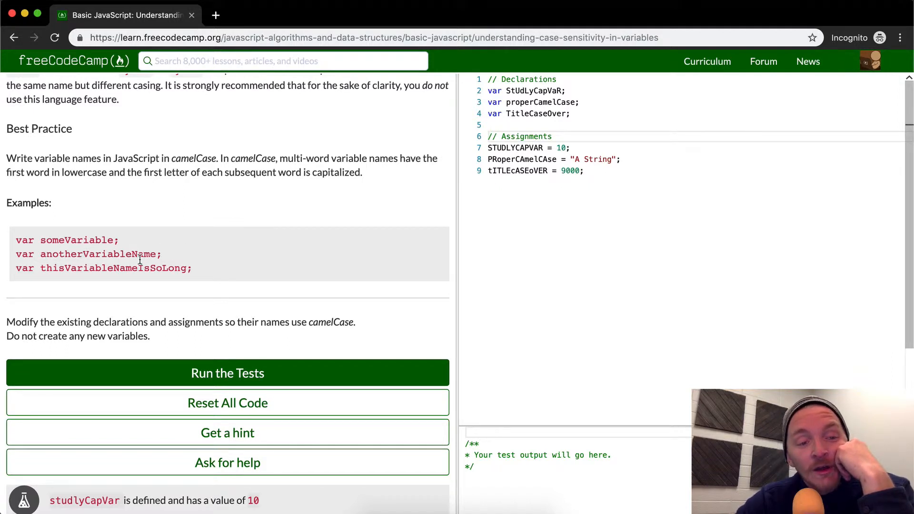
mouse_move(58, 271)
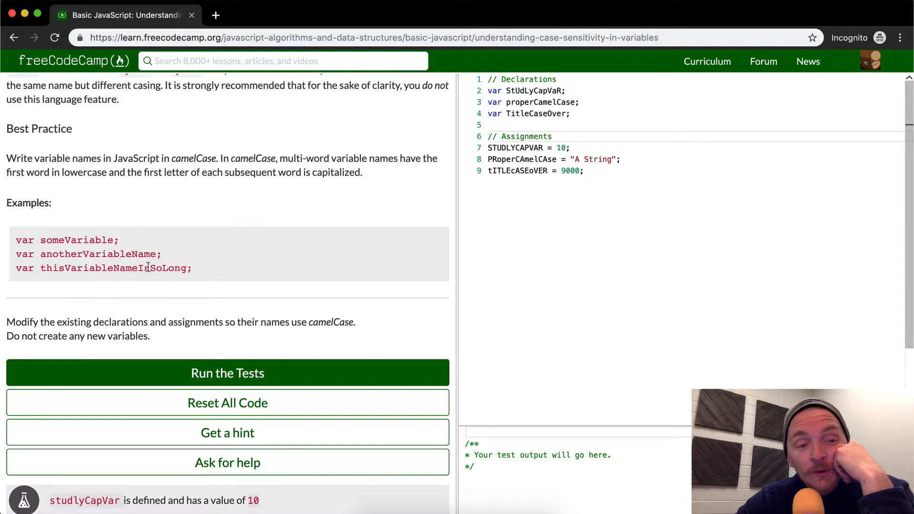
mouse_move(122, 263)
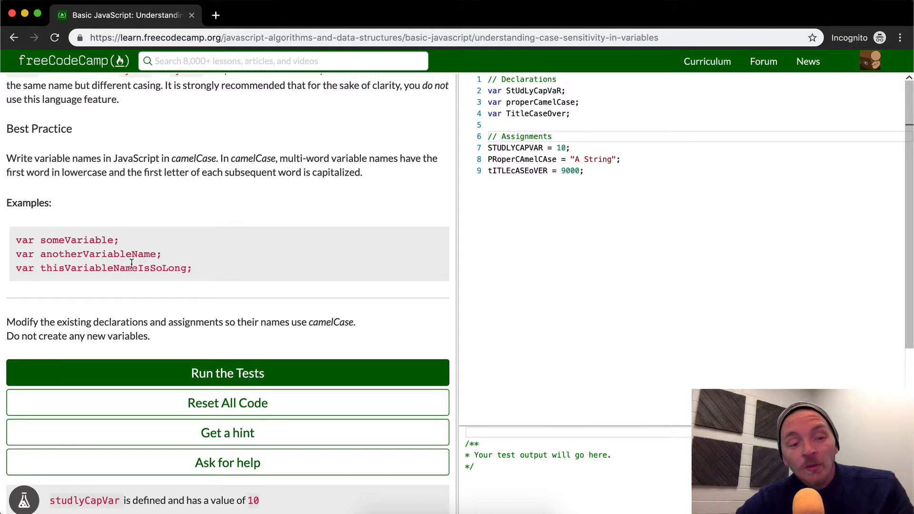
scroll("down", 3)
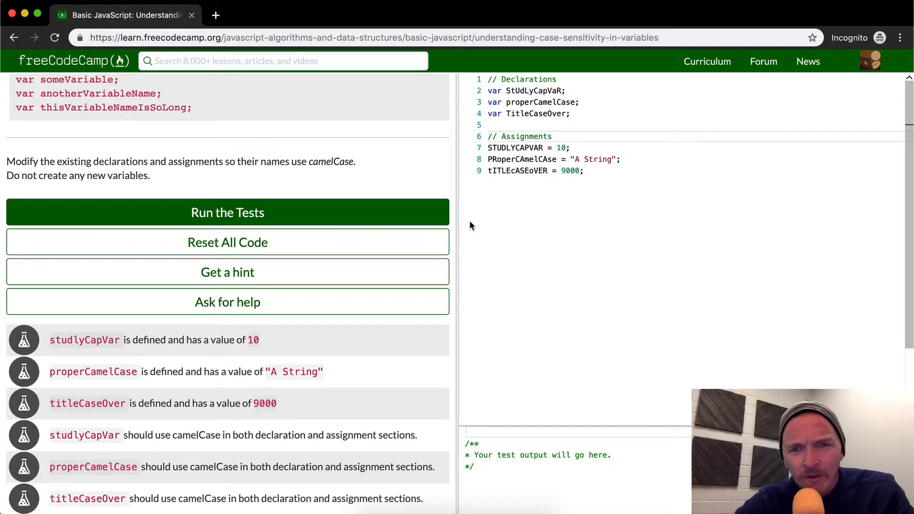
mouse_move(338, 146)
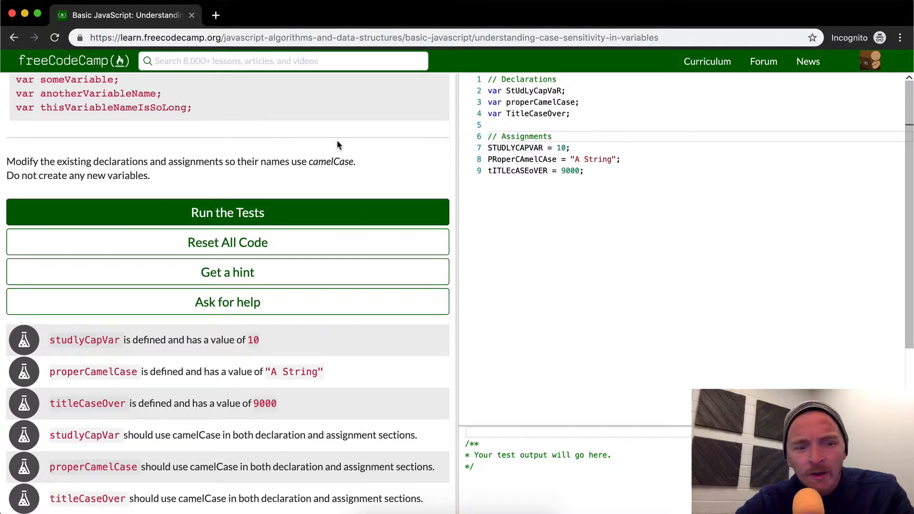
mouse_move(95, 339)
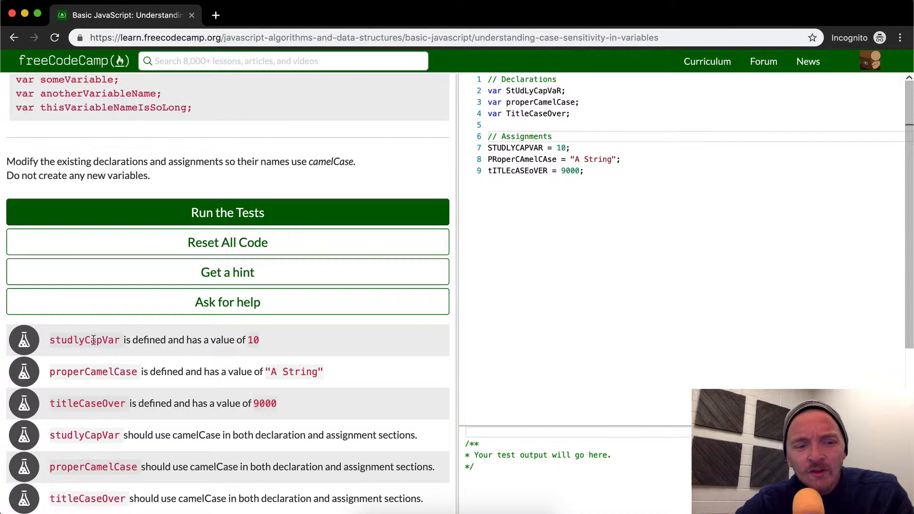
mouse_move(223, 316)
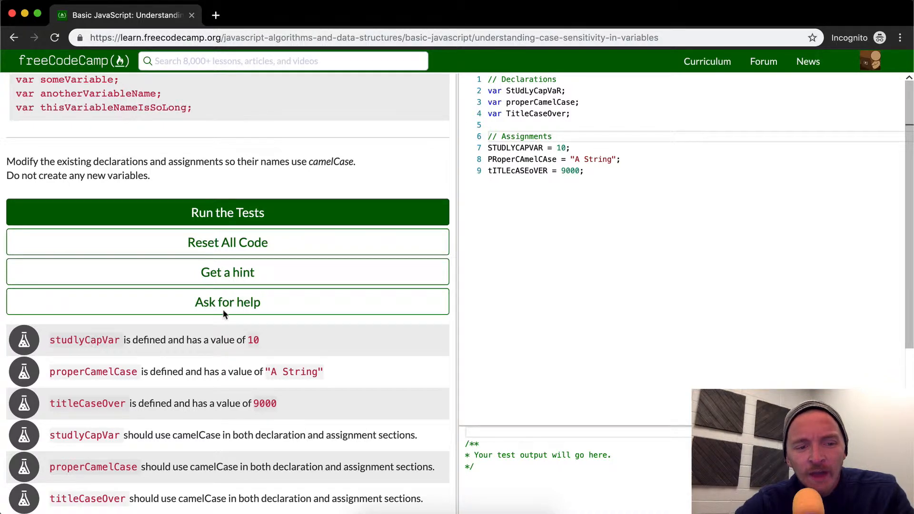
double_click(534, 90)
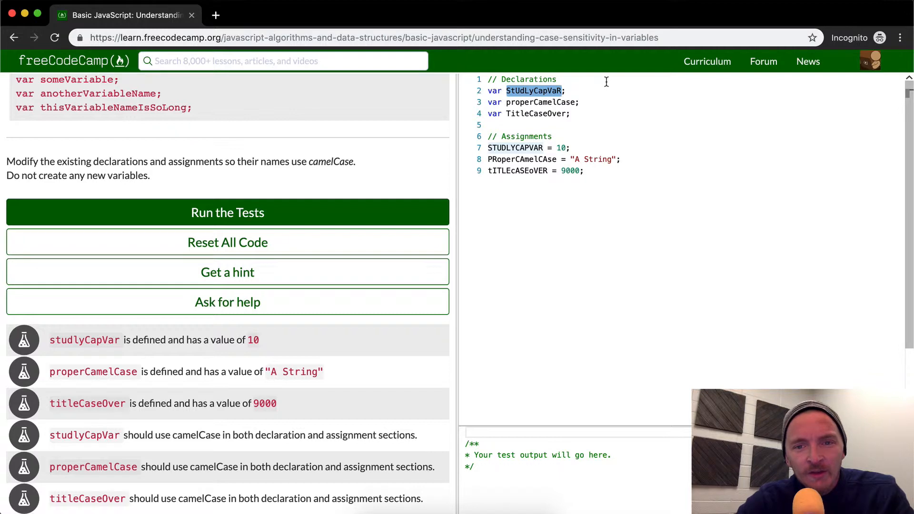
Retype the studlyCapVar declaration in camelCase.
type("st;")
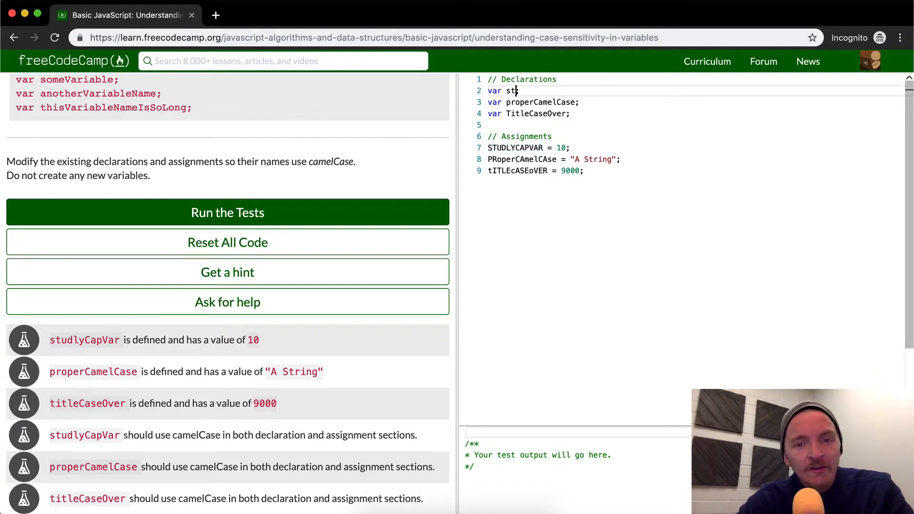
type("ur")
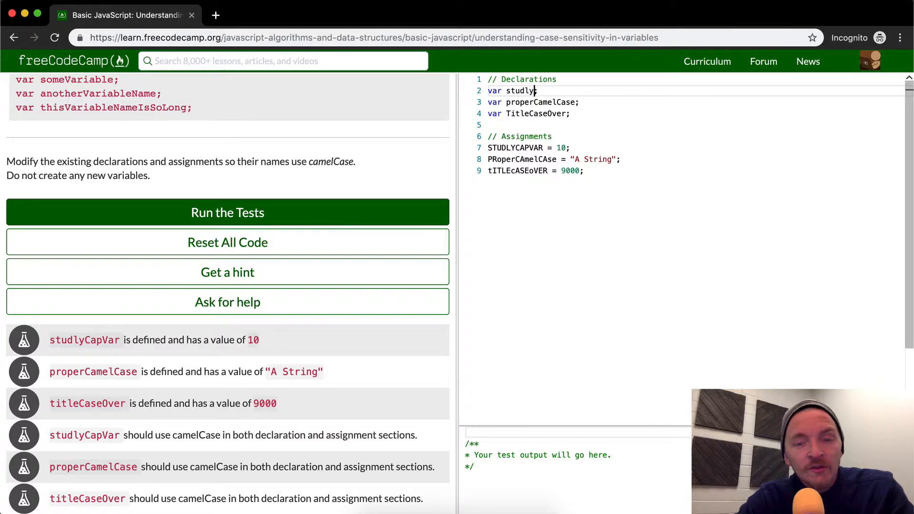
type("CapVar")
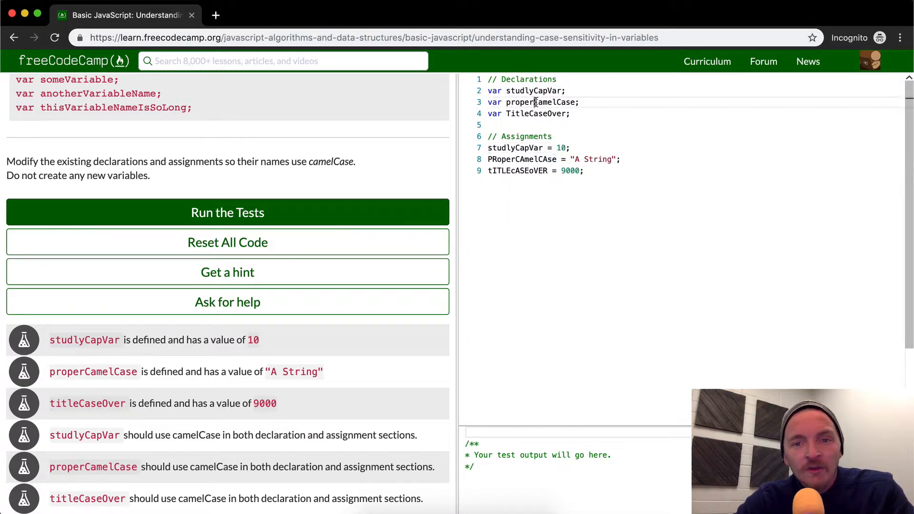
Replace the properCamelCase and titleCaseOver assignments, accepting the titleCaseOver autocomplete.
double_click(539, 102)
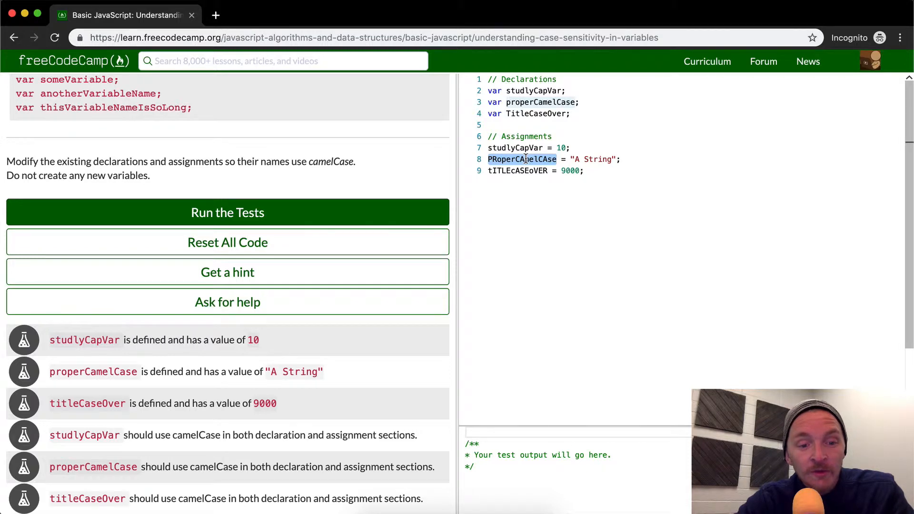
type("prop")
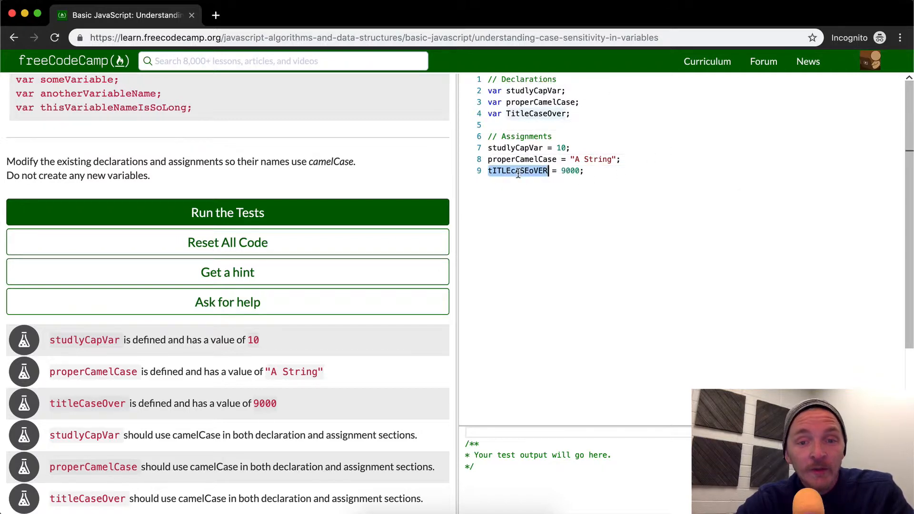
double_click(538, 114)
type("title")
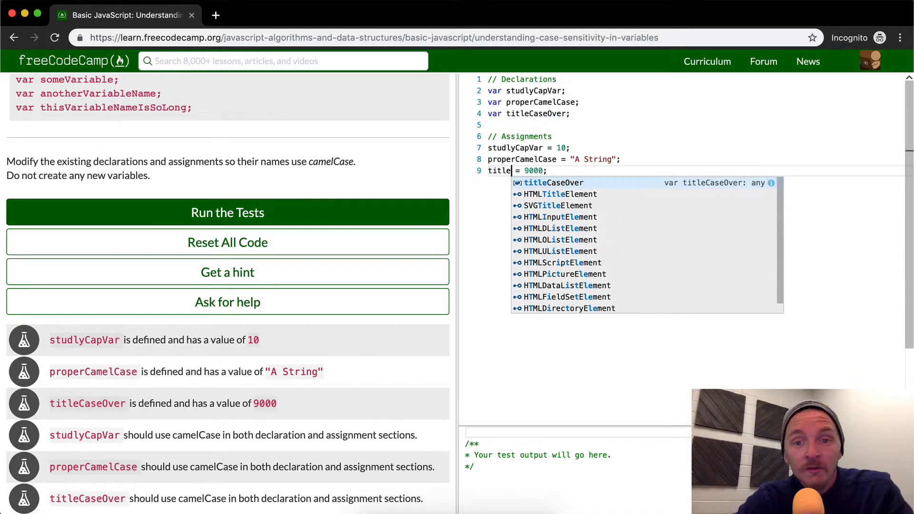
key("Enter")
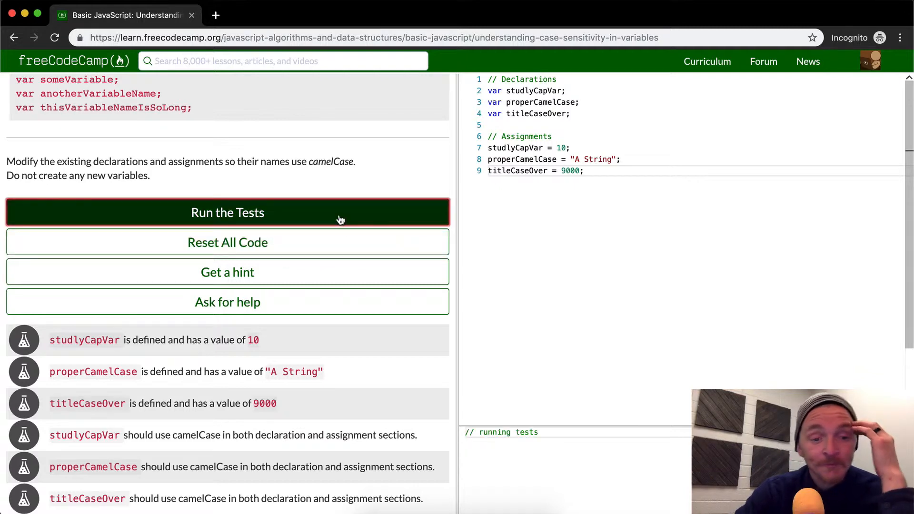
Run the challenge tests so all six pass, then dismiss the success message.
left_click(227, 212)
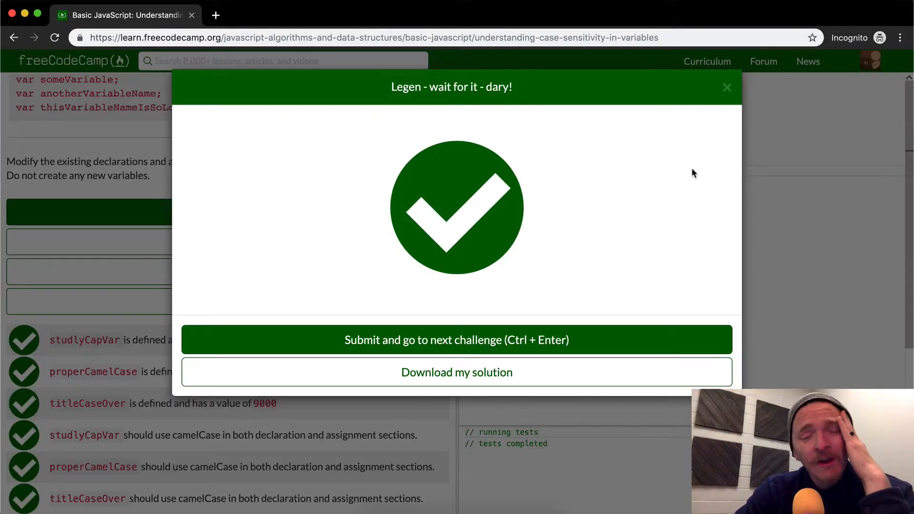
left_click(726, 87)
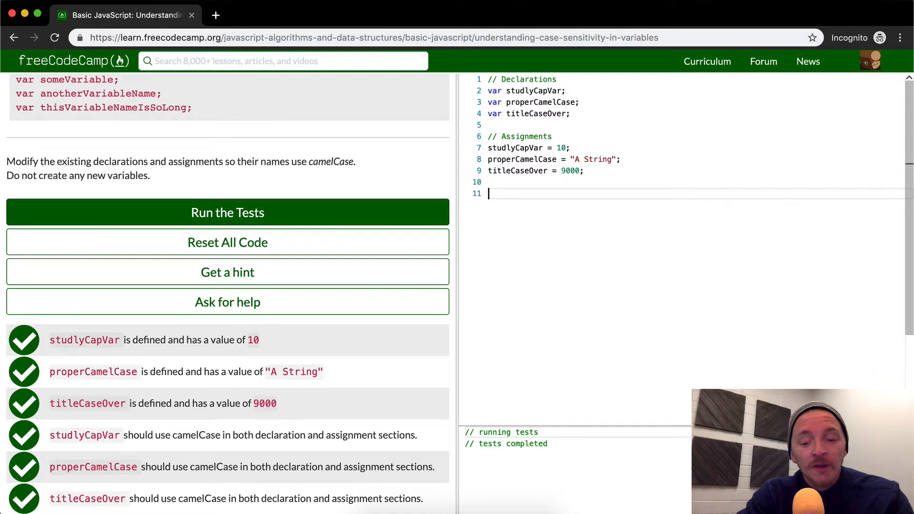
Add ianRobinson, nelsonMandela and davidLeeRoth on separate lines below the code.
type("ianRobinos")
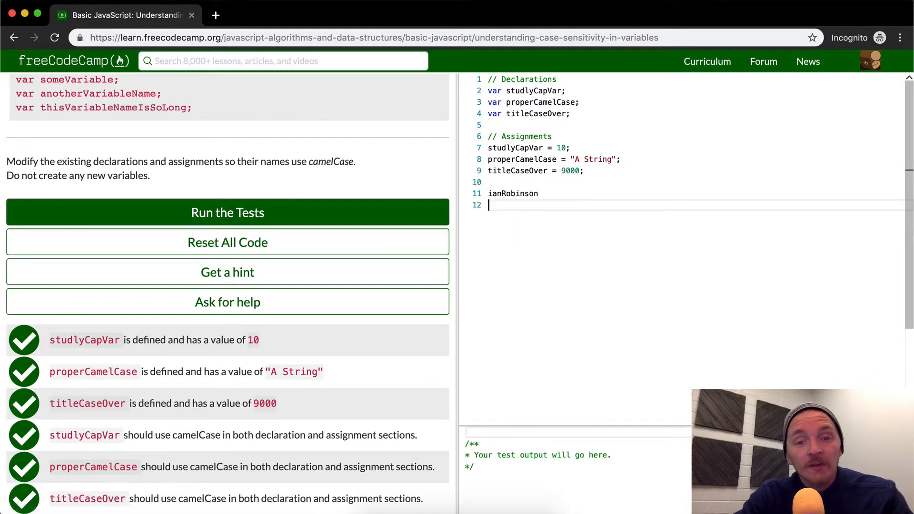
key("Enter")
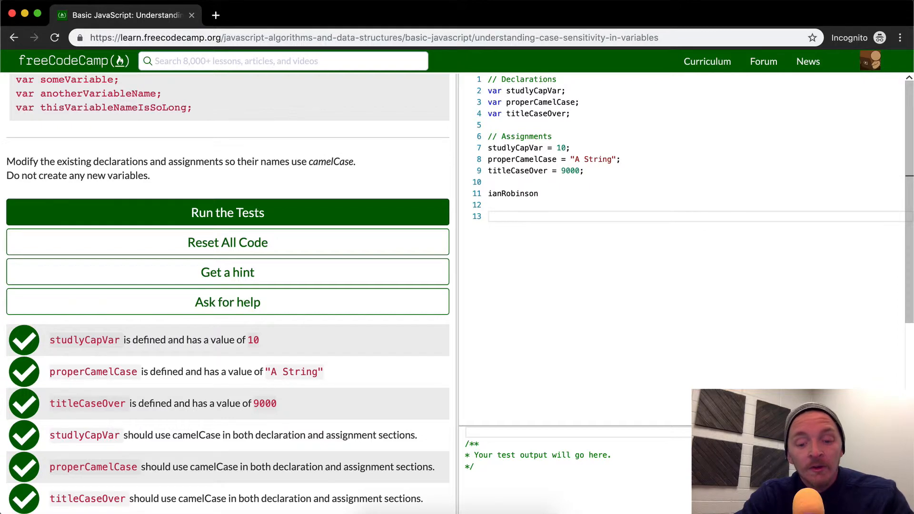
type("N")
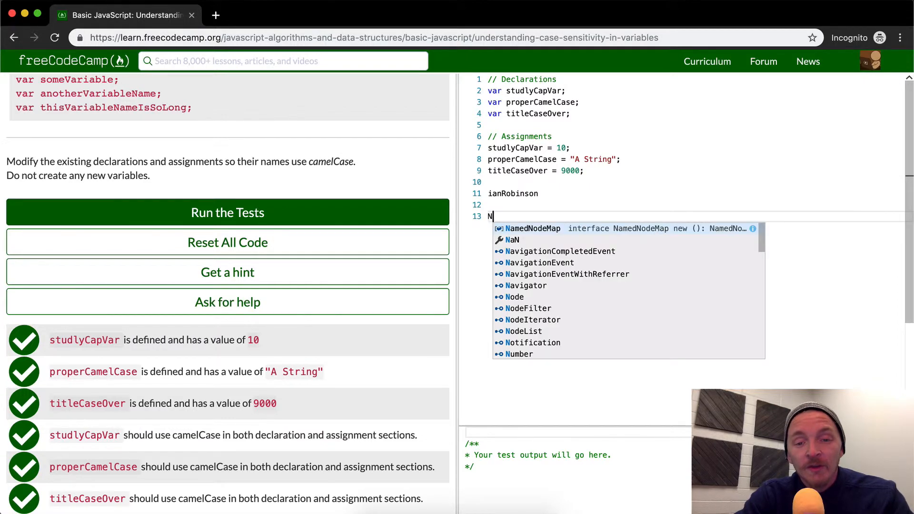
type("elsoonMandela")
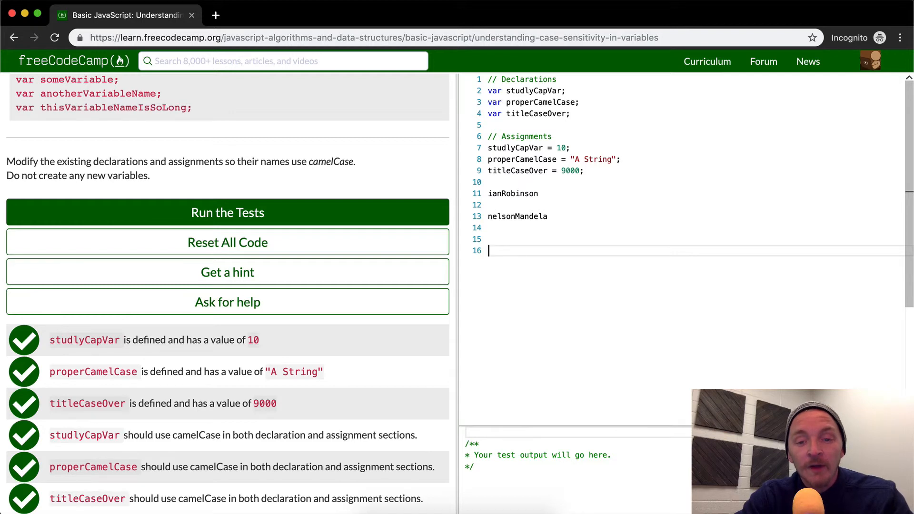
type("david")
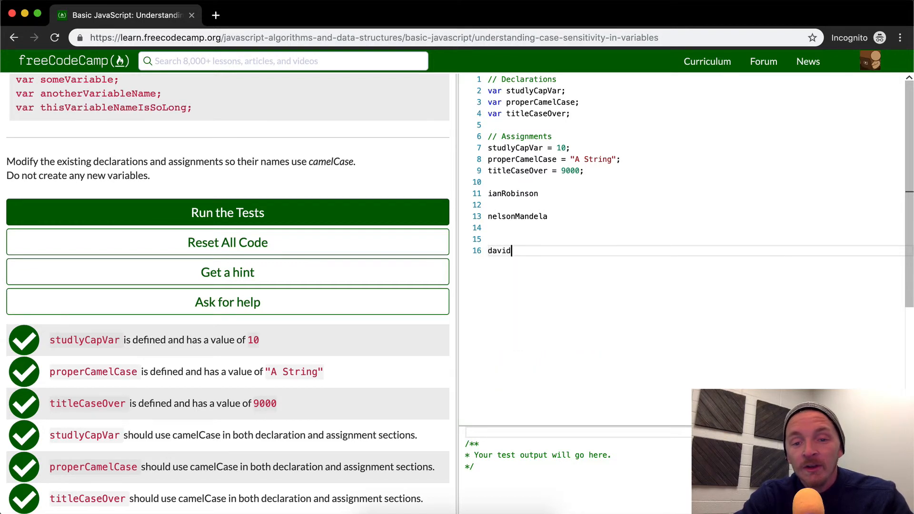
type("LeeRoth")
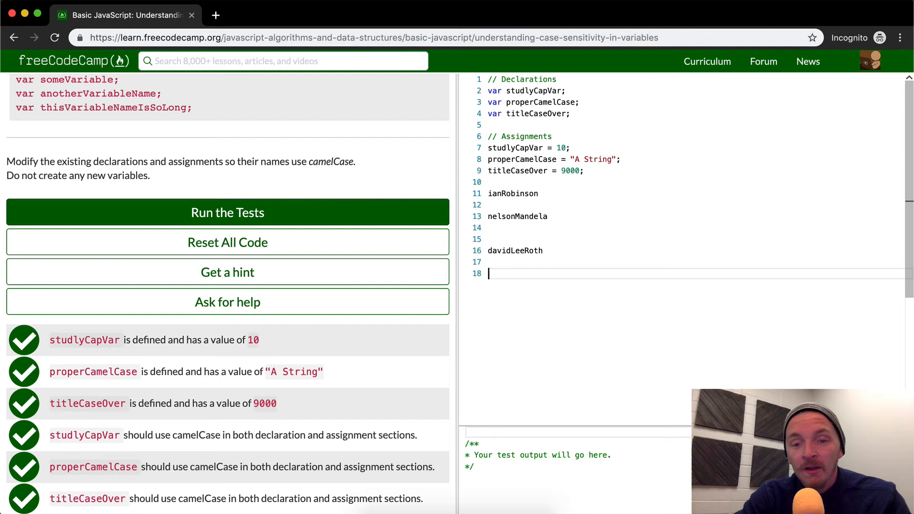